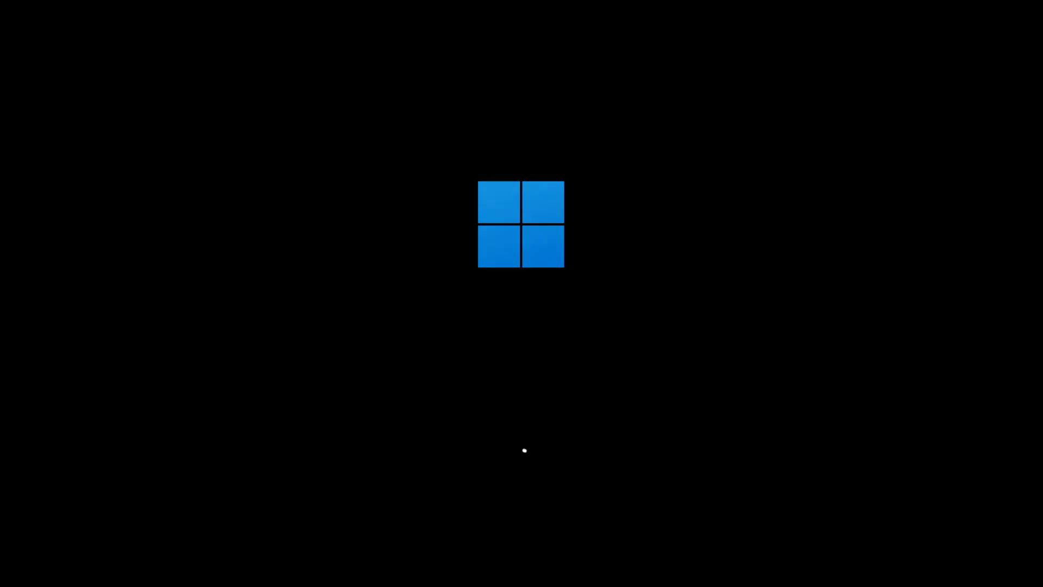
Choose English (India) as the keyboard layout and continue, hitting the system-requirements warning.
click(547, 237)
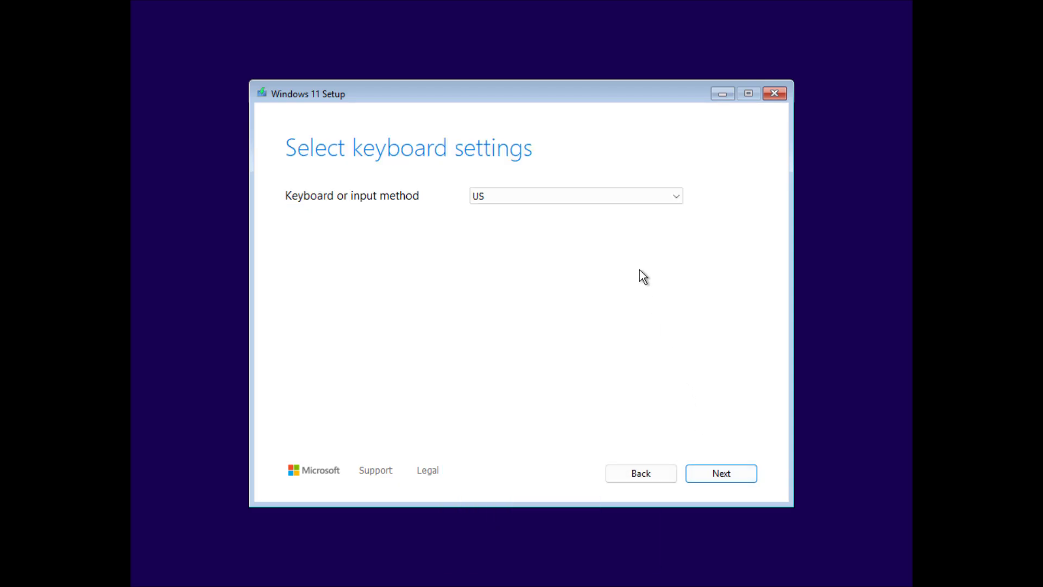
click(575, 196)
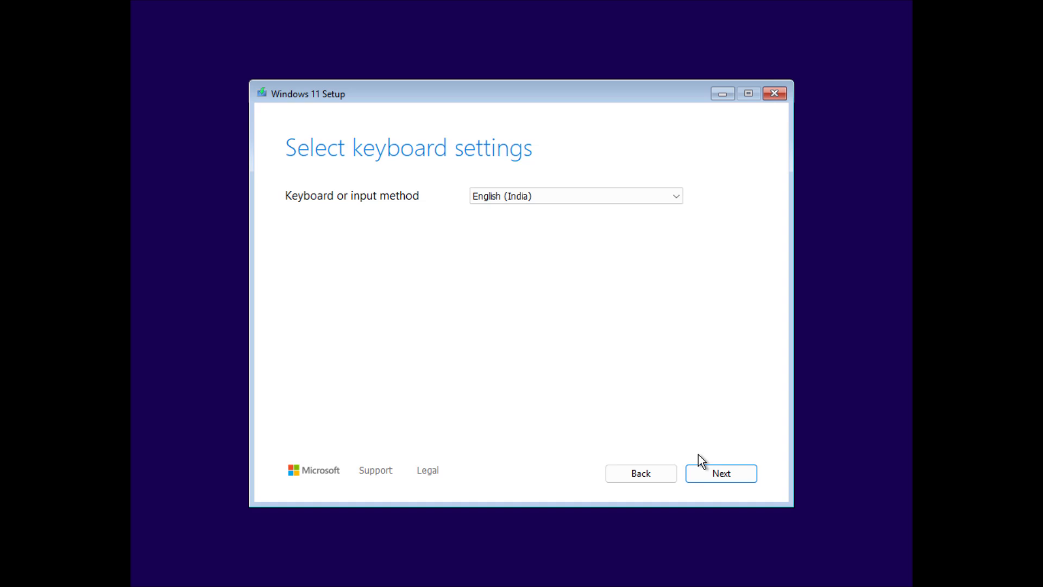
click(720, 472)
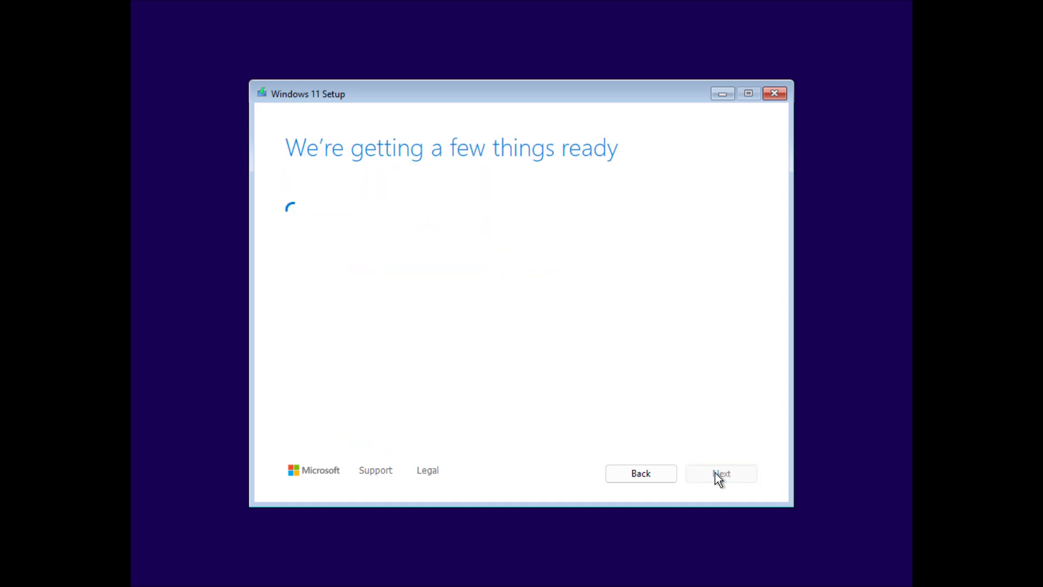
click(722, 473)
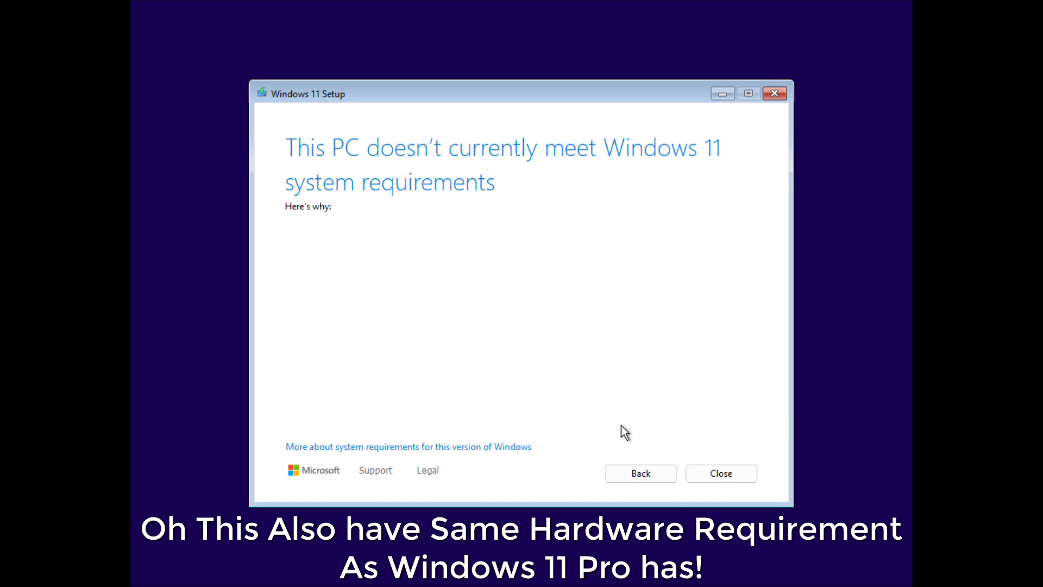
mouse_move(610, 431)
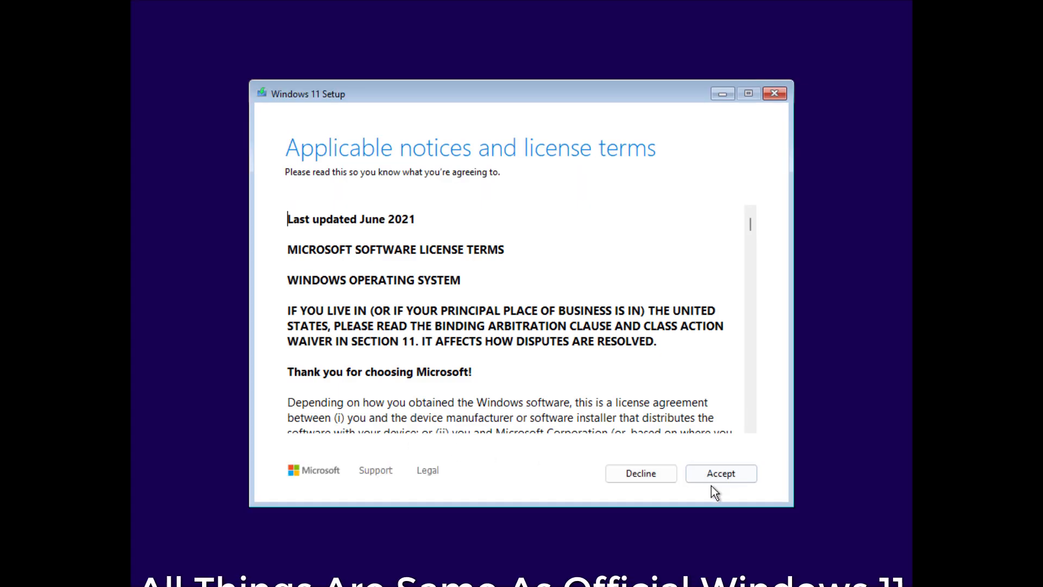
Accept the license terms and start installing Windows 11 Enterprise G onto Disk 0's unallocated 100 GB space.
click(719, 473)
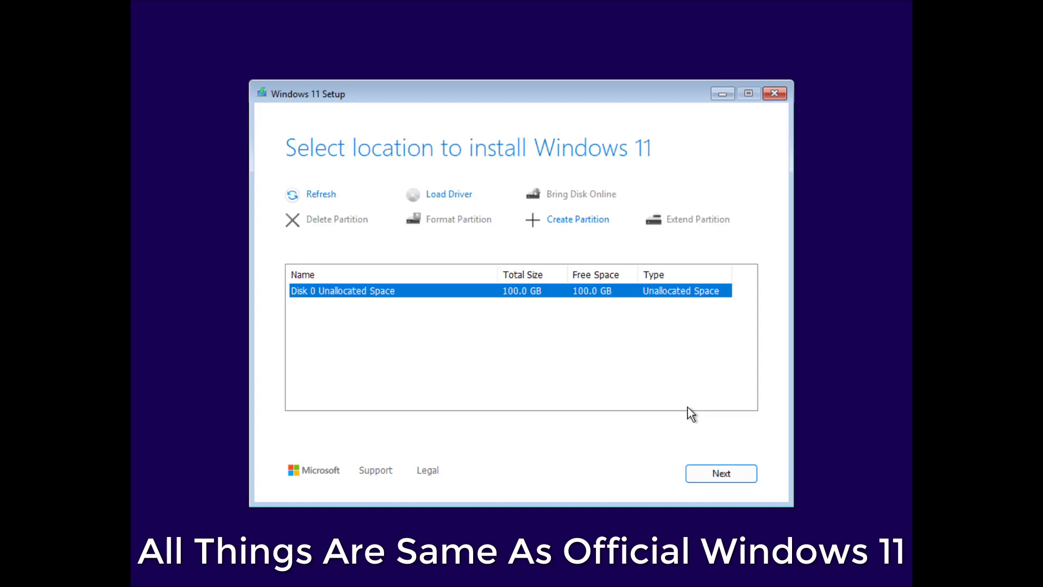
click(720, 473)
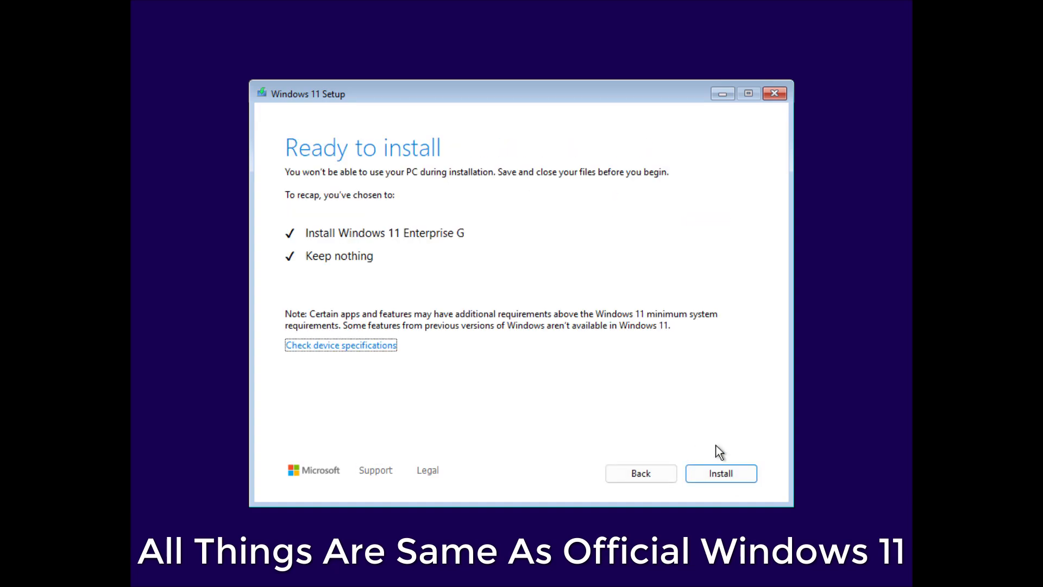
click(720, 472)
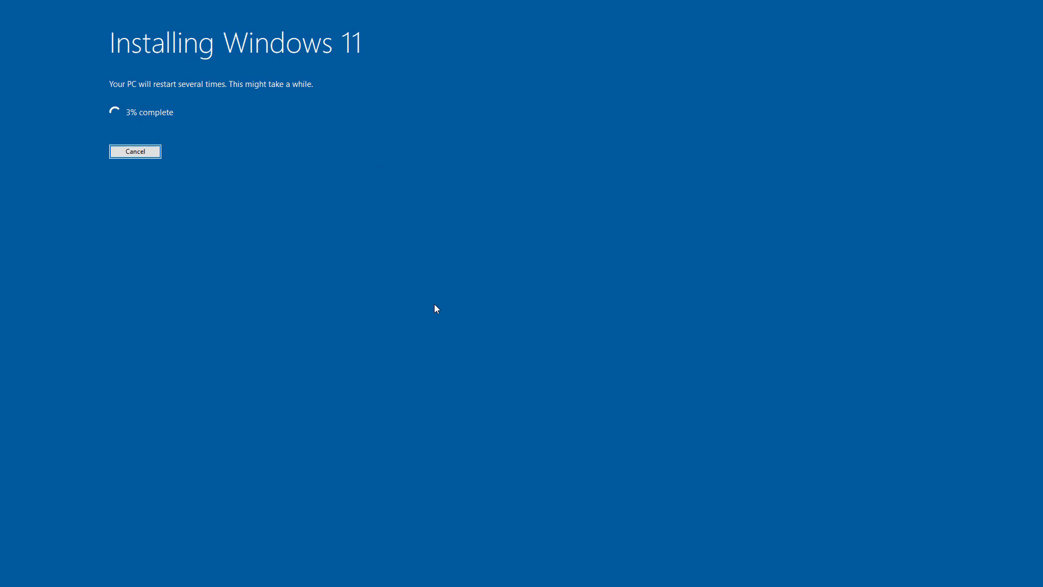
mouse_move(447, 291)
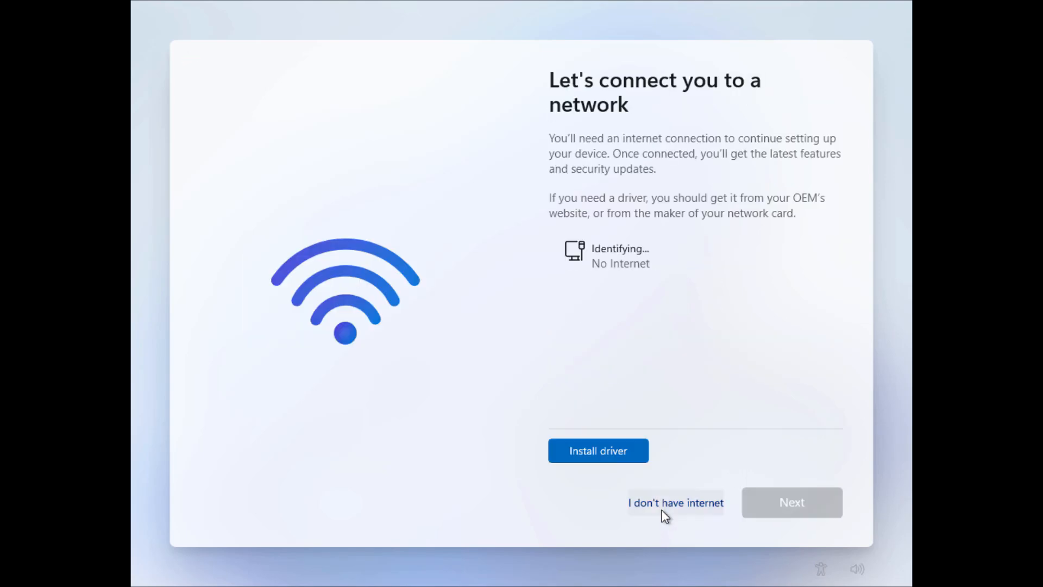
Complete OOBE offline with a local user and privacy settings accepted, reaching the desktop.
click(675, 502)
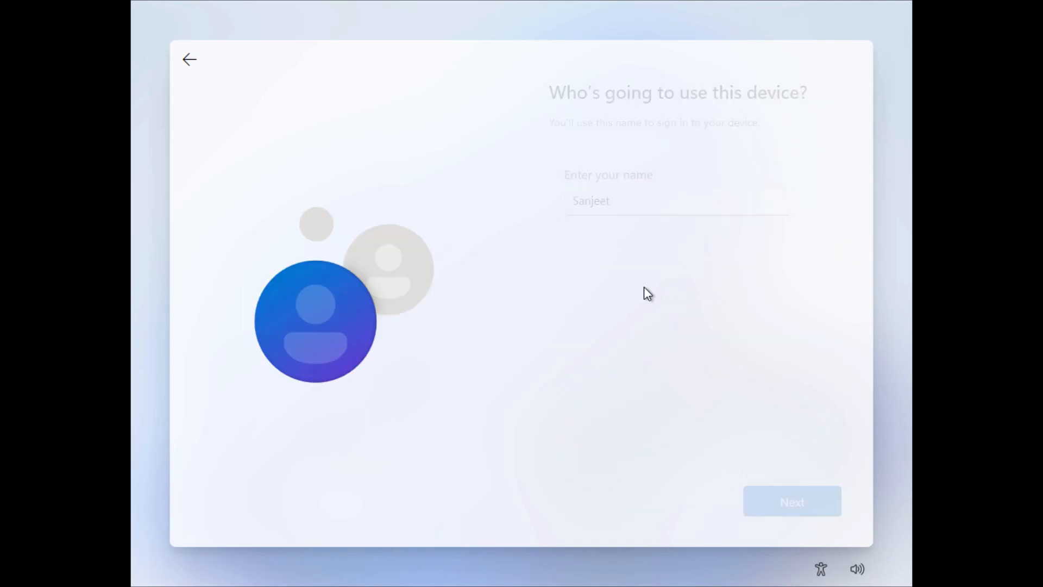
click(790, 501)
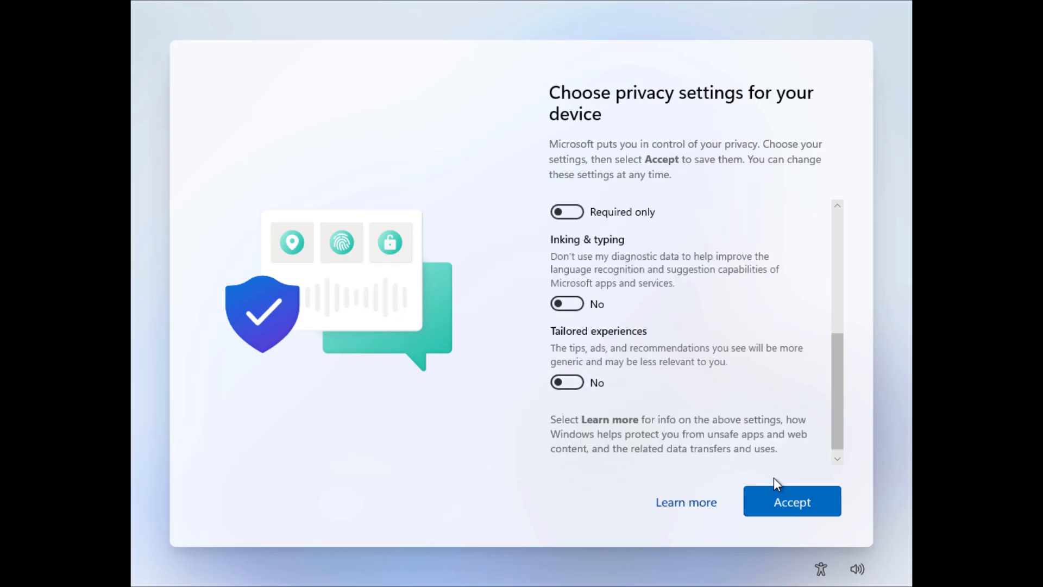
click(792, 502)
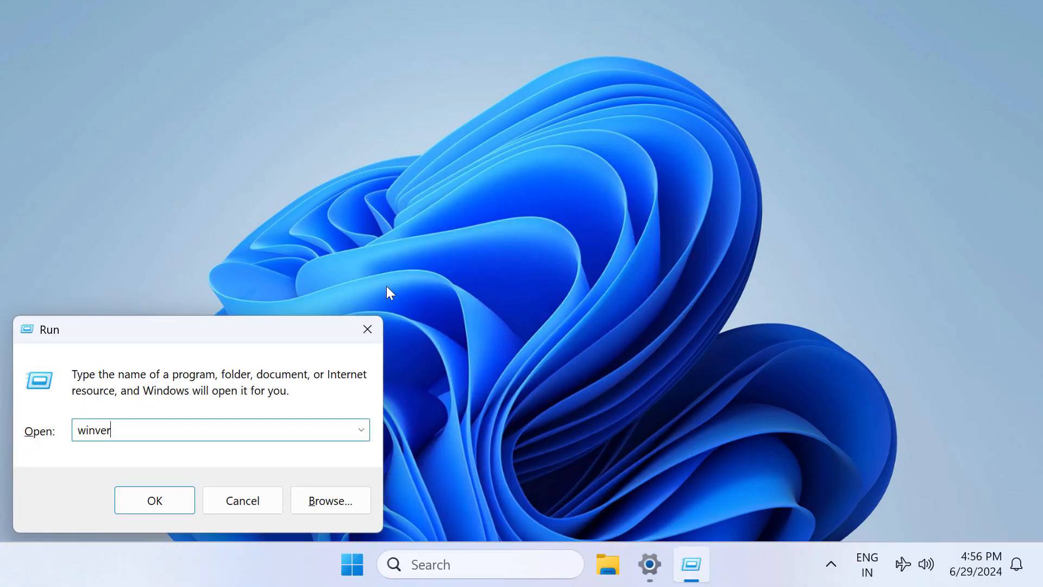
Run winver to confirm Windows 11 Enterprise G version 24H2 build 26100.863, then dismiss About Windows.
click(153, 500)
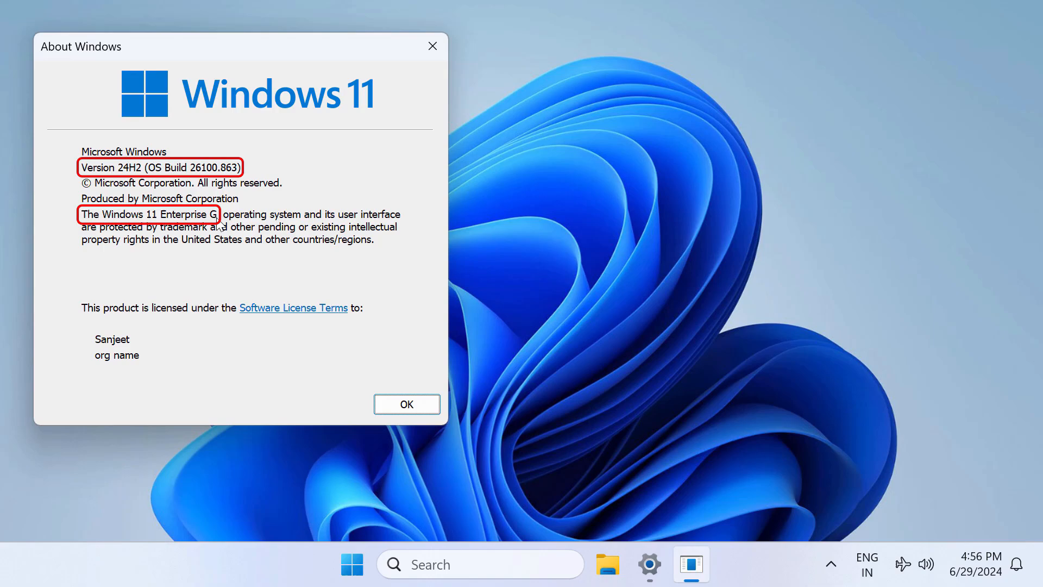
mouse_move(113, 167)
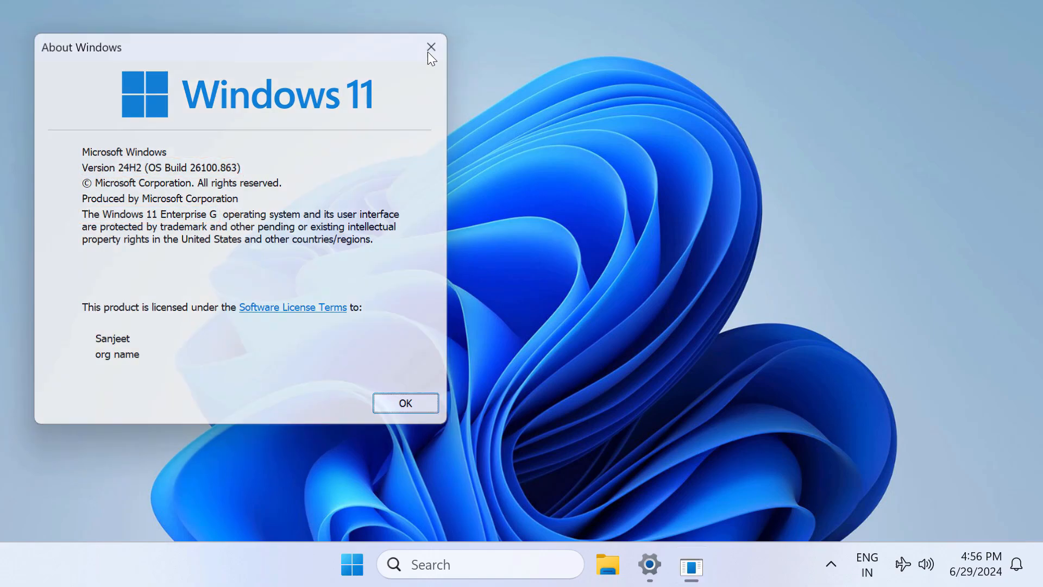
click(431, 47)
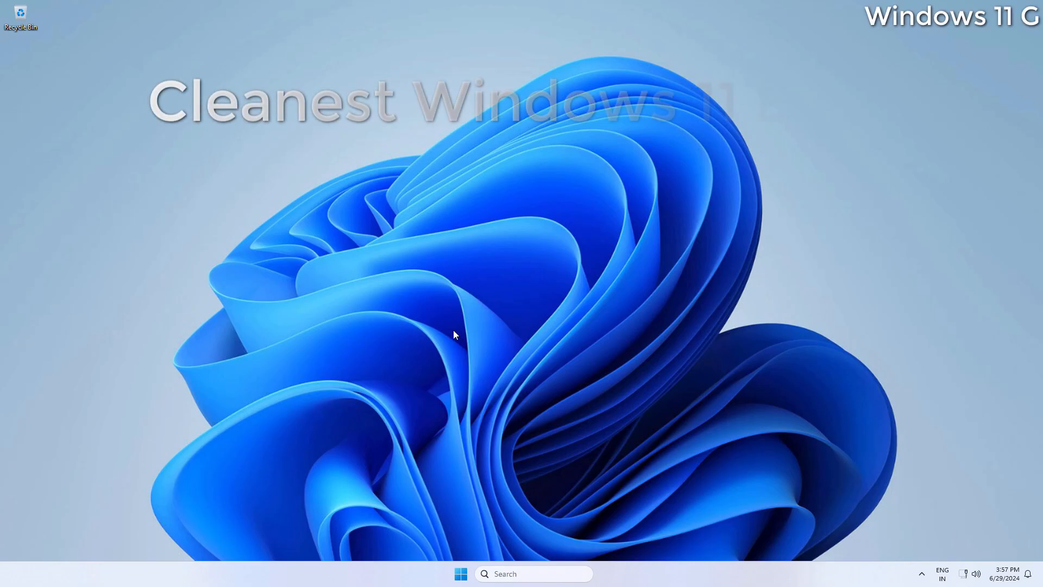
Review All apps in Start and search for 'edge' and 'control Panel', ending in File Explorer.
click(461, 573)
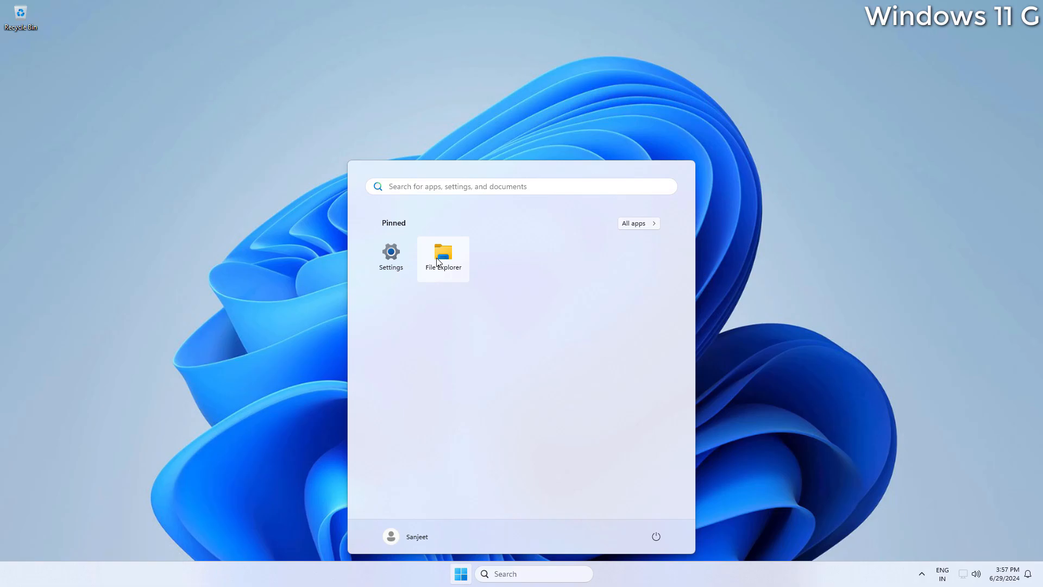
click(637, 223)
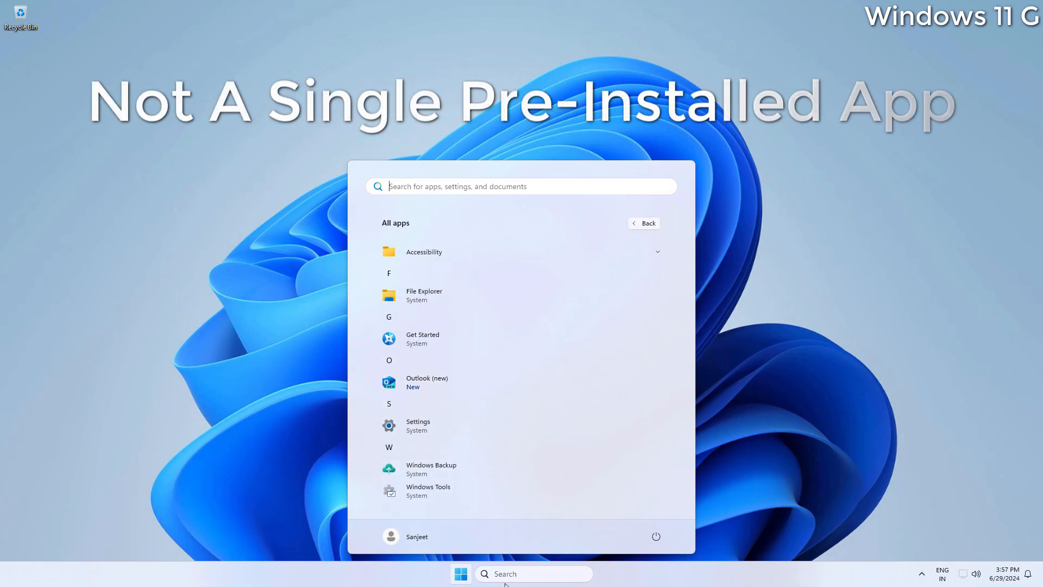
text(edge)
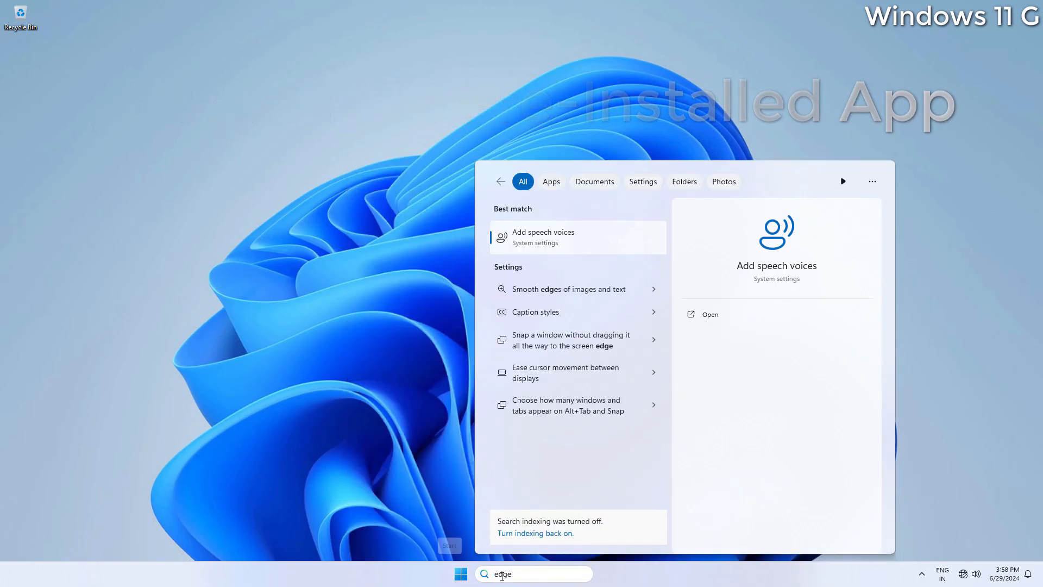
text(control Panel)
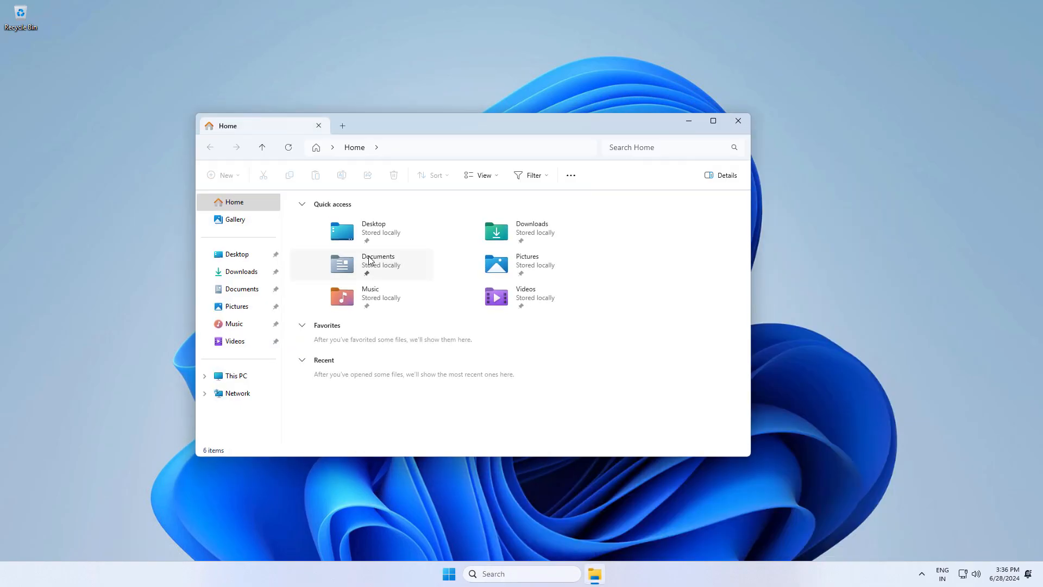
Show Local Disk (C:) Properties from This PC: NTFS, 6.51 GB used, 92.7 GB free.
right_click(340, 221)
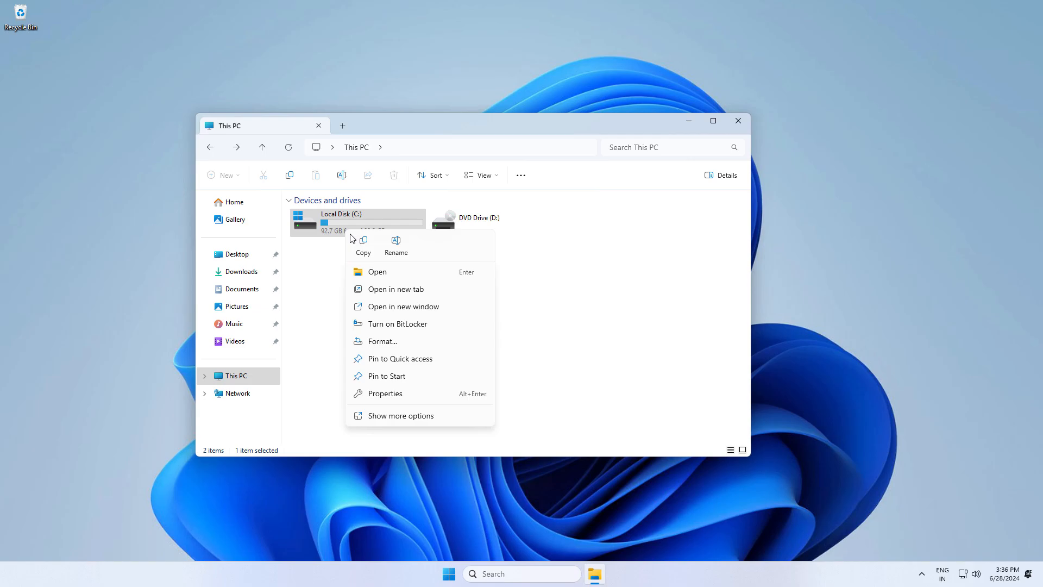
click(385, 394)
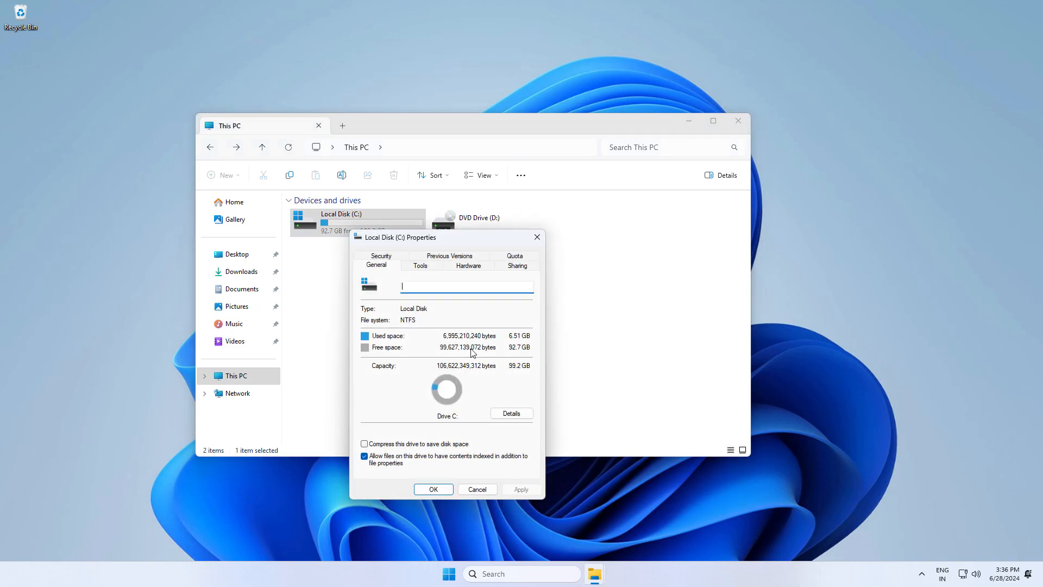